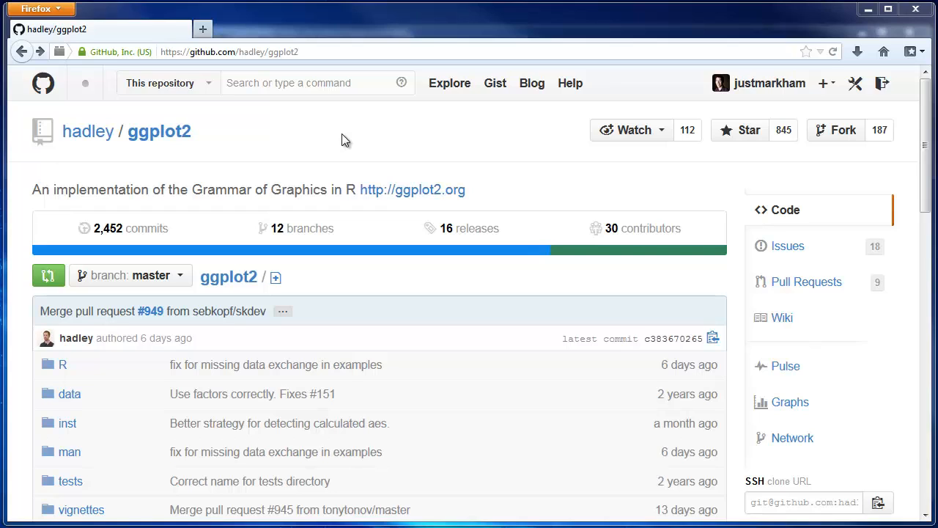
# - From ggplot2's commit history, view the 'fix for missing data exchange in examples' commit diff
pyautogui.click(129, 229)
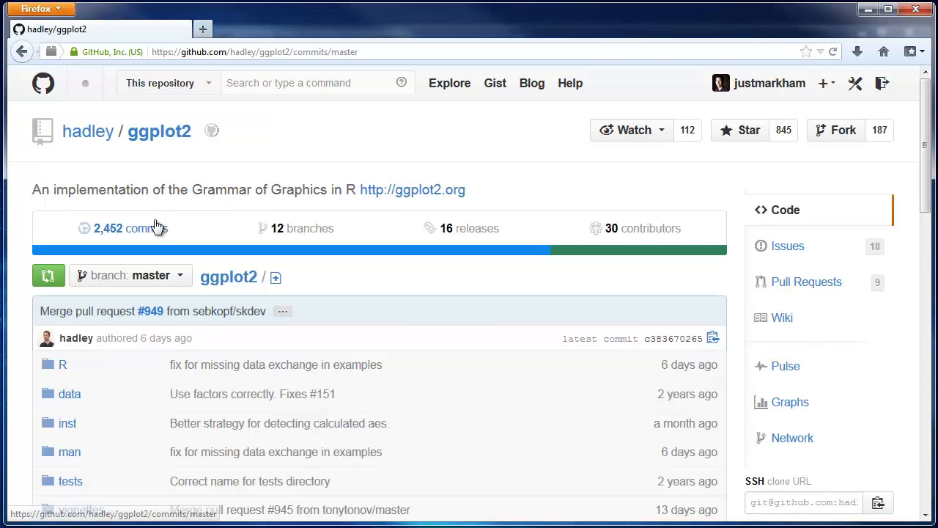
pyautogui.click(132, 229)
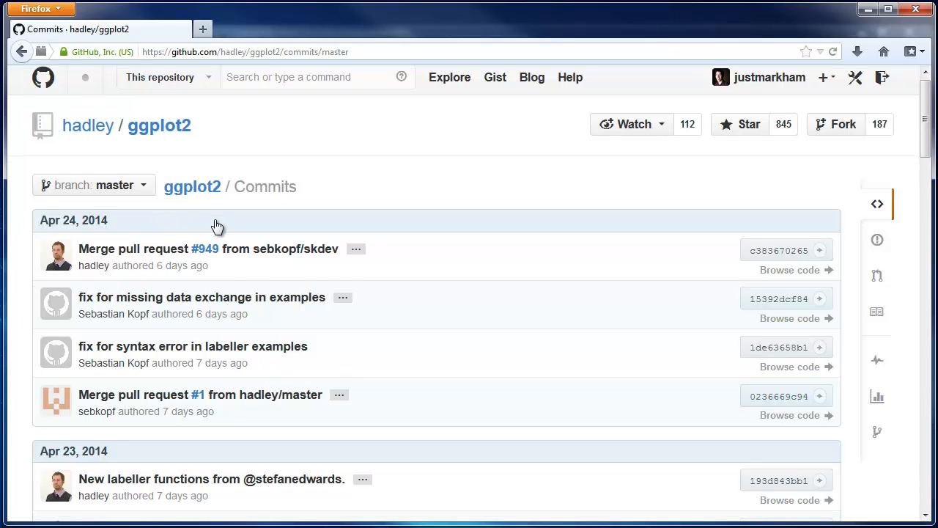
pyautogui.scroll(-3)
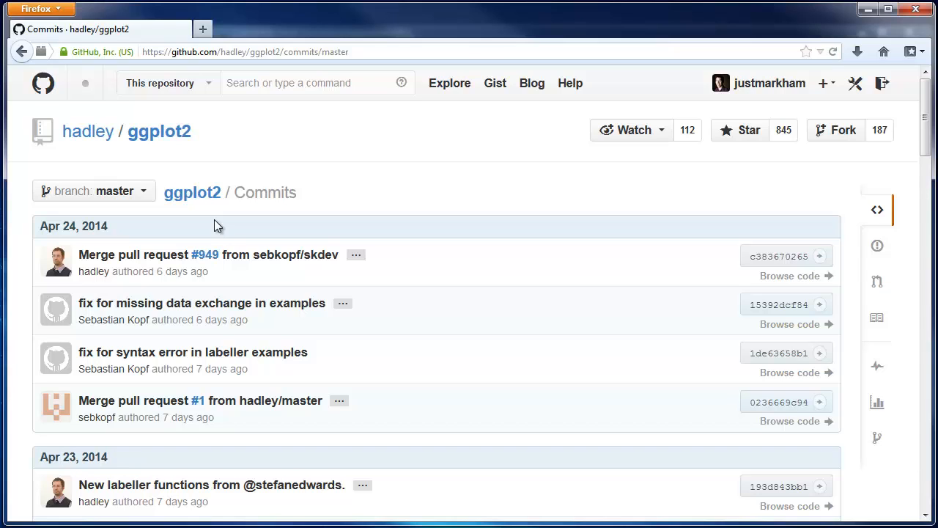
pyautogui.moveTo(212, 306)
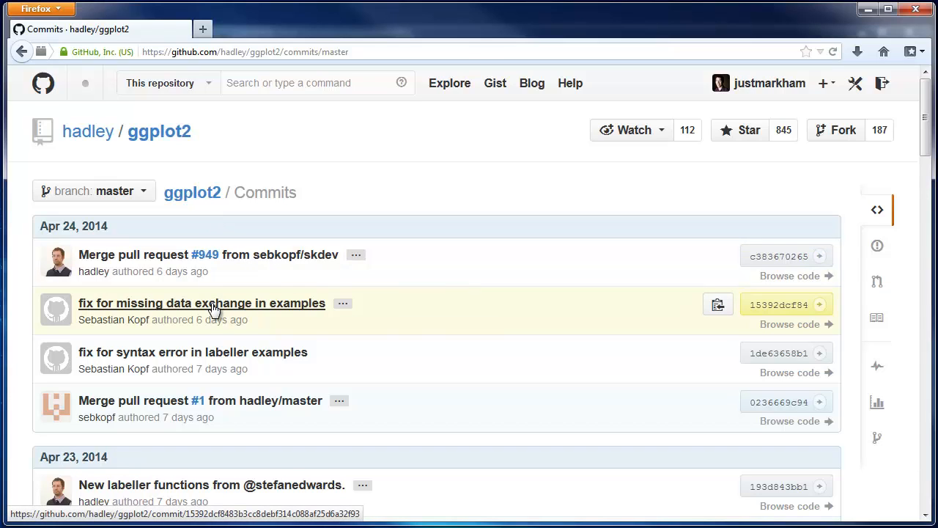
pyautogui.moveTo(214, 302)
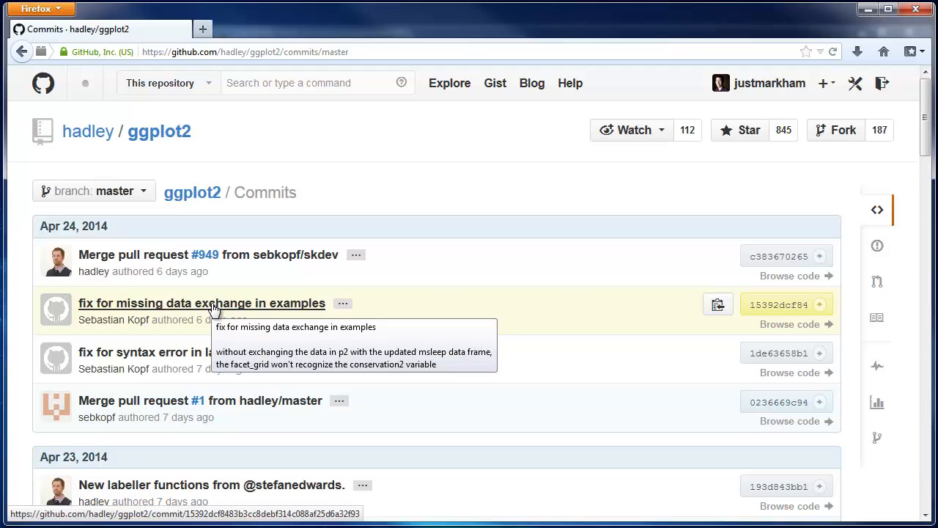
pyautogui.click(201, 302)
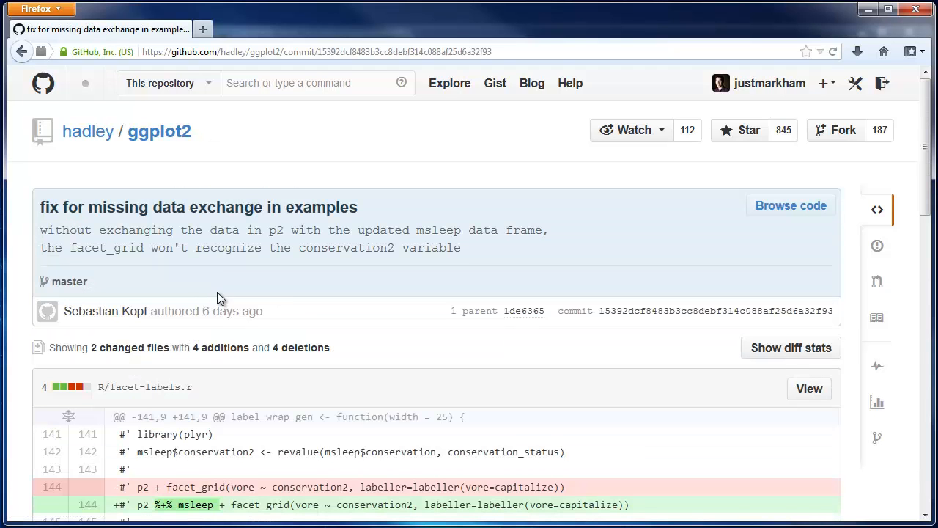
pyautogui.scroll(-3)
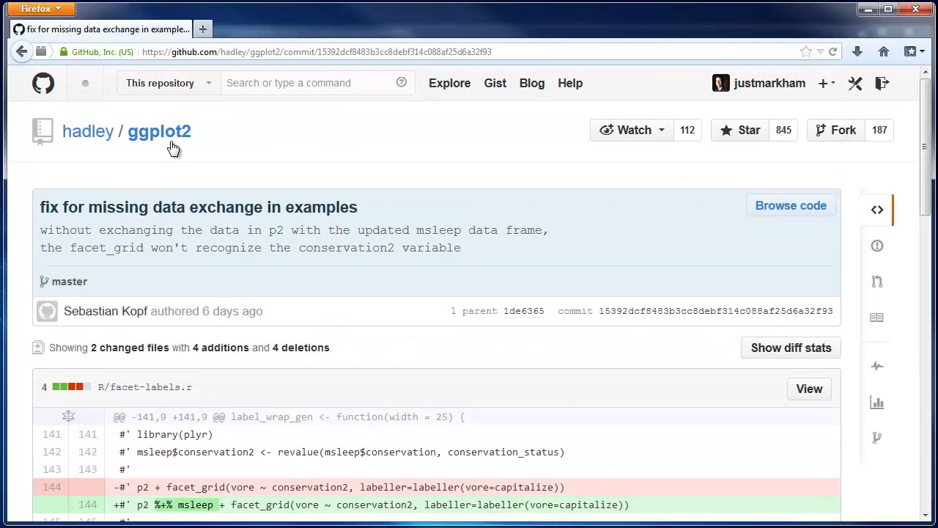
# - Return to the ggplot2 repository home, briefly visiting its Issues list
pyautogui.click(159, 130)
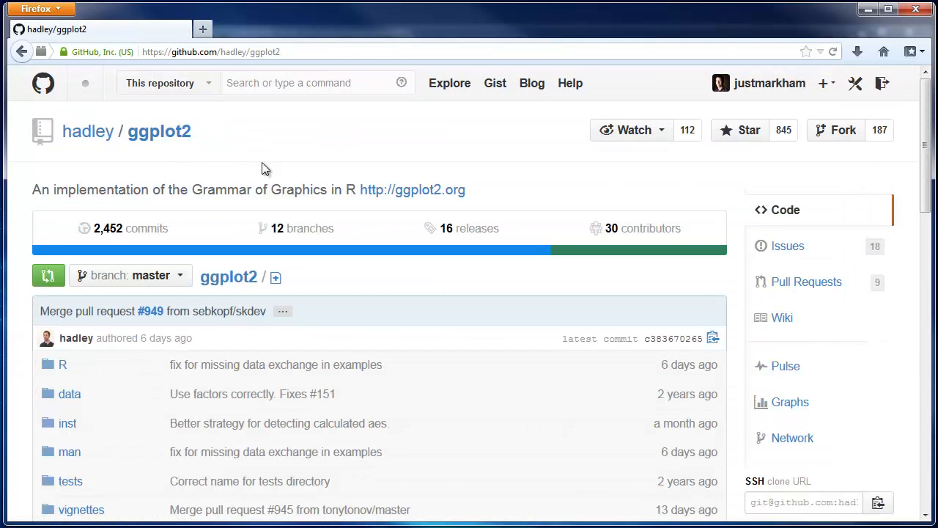
pyautogui.scroll(-3)
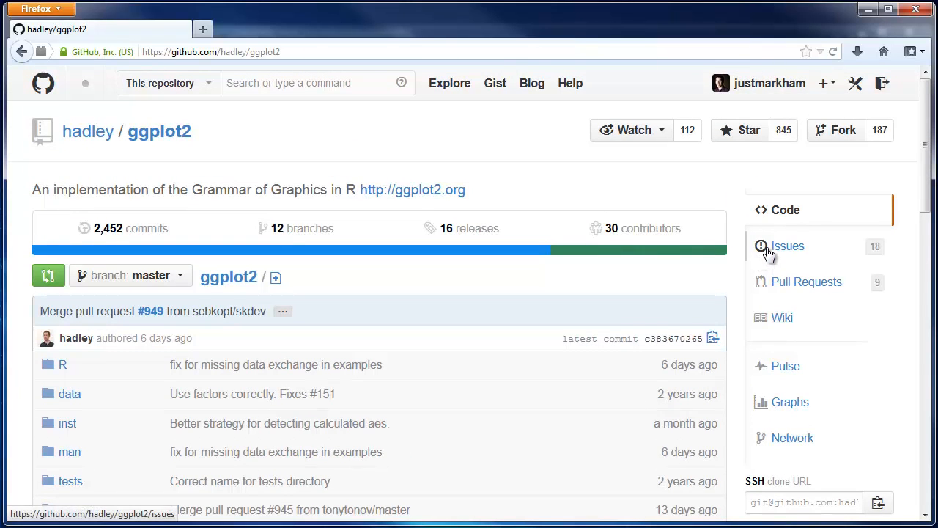
pyautogui.click(787, 247)
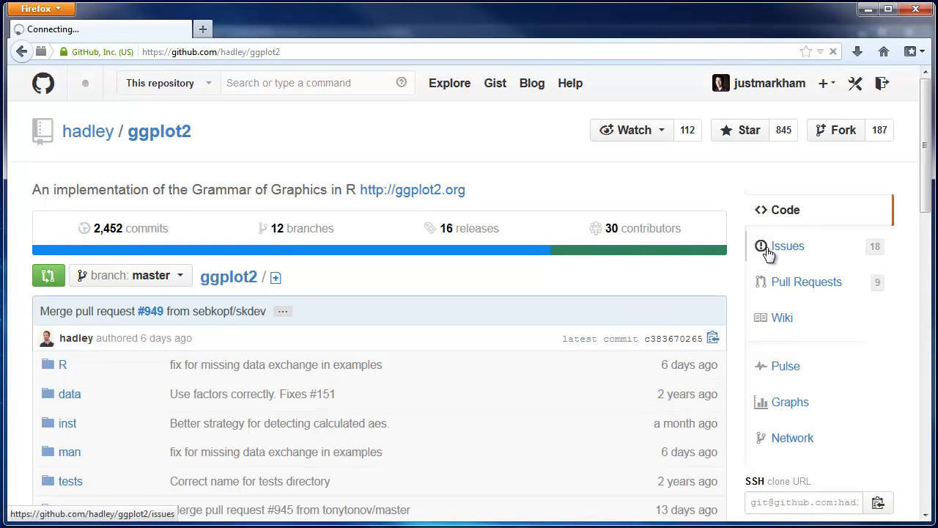
pyautogui.click(787, 246)
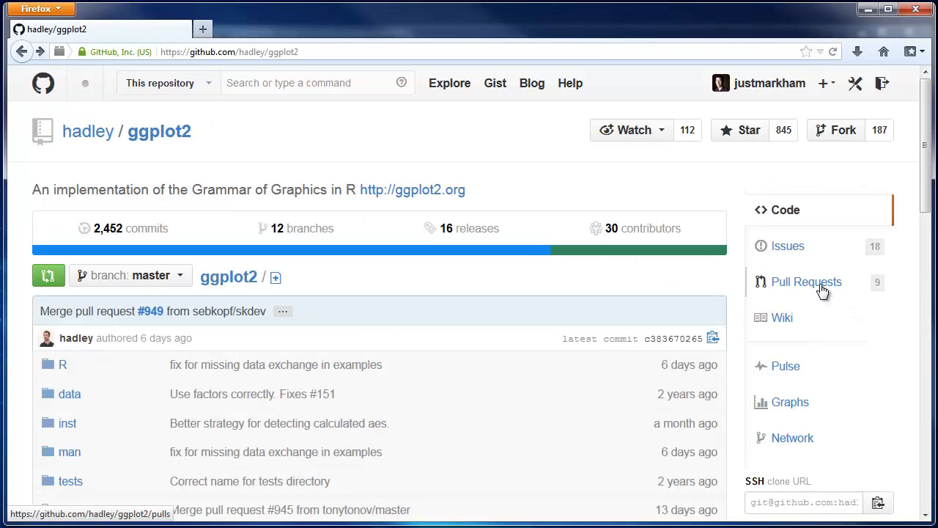
pyautogui.click(806, 282)
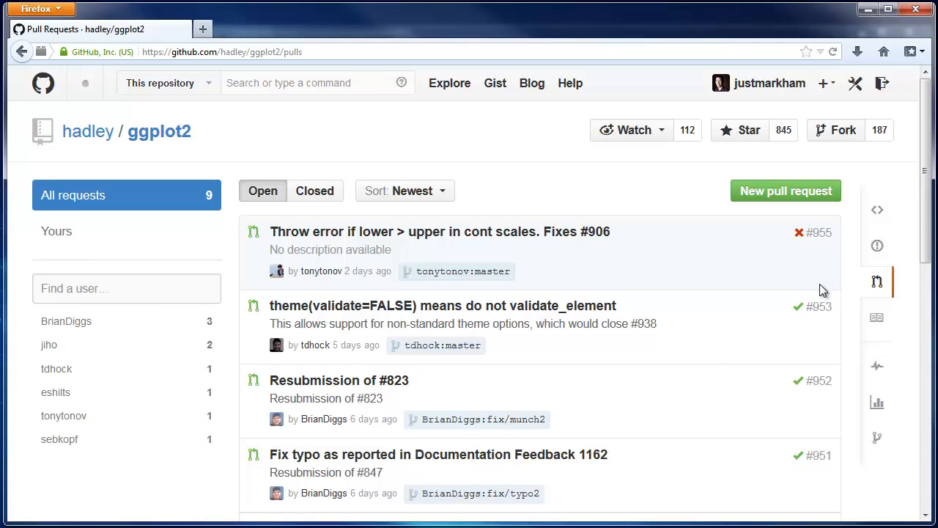
pyautogui.moveTo(365, 208)
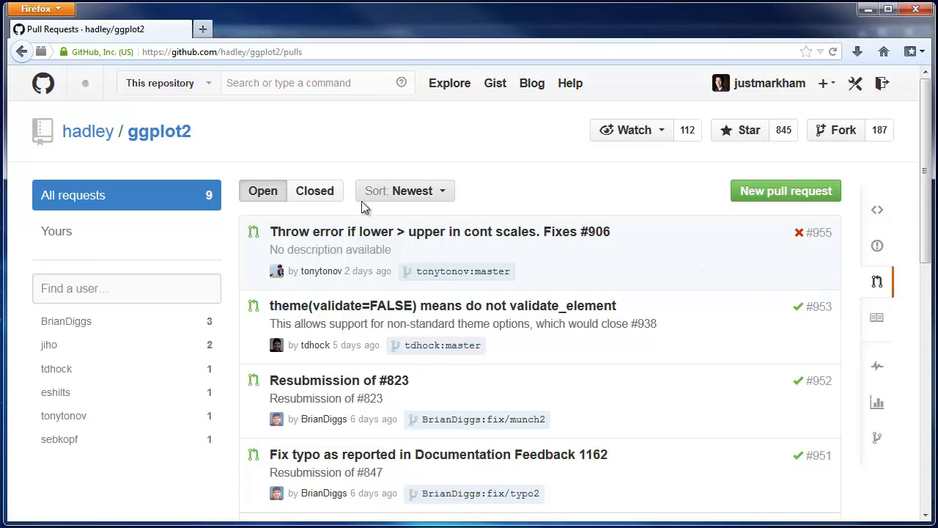
pyautogui.moveTo(321, 270)
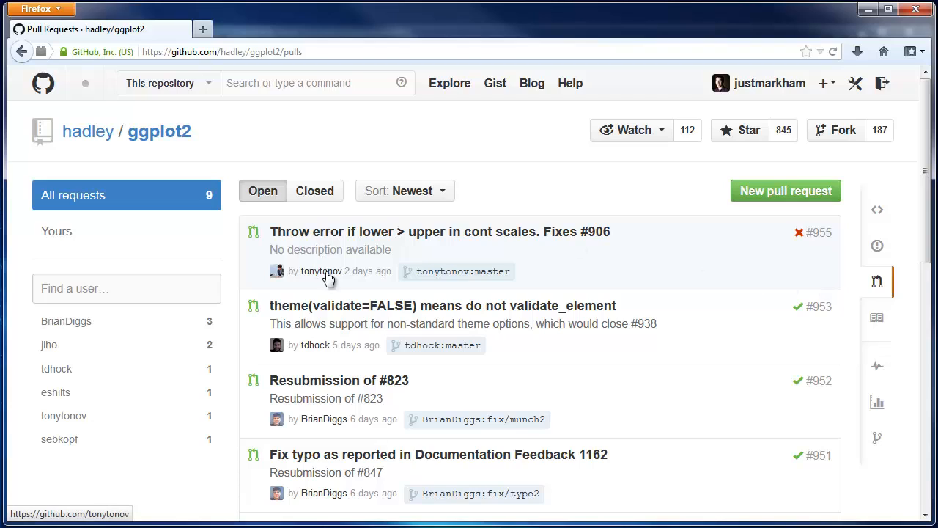
pyautogui.moveTo(329, 278)
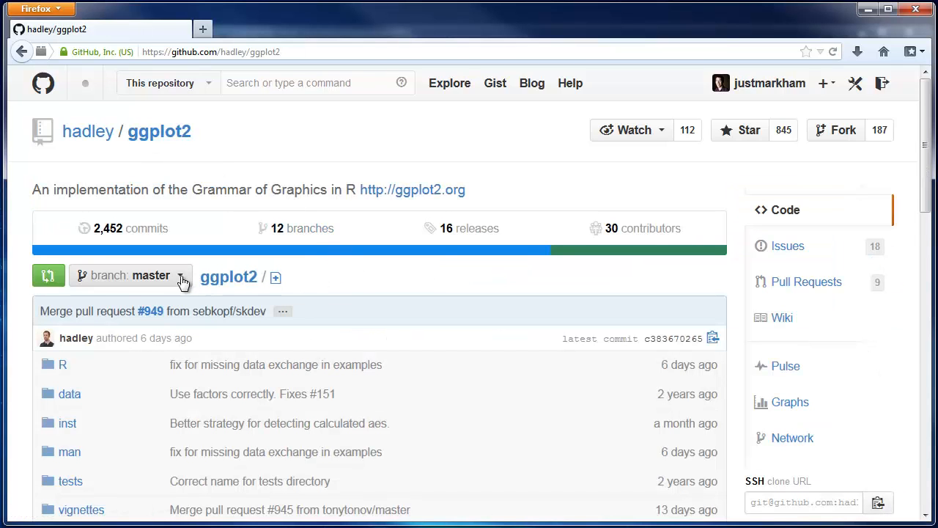
# - Go back to the ggplot2 main page with its counts bar and file list
pyautogui.click(131, 276)
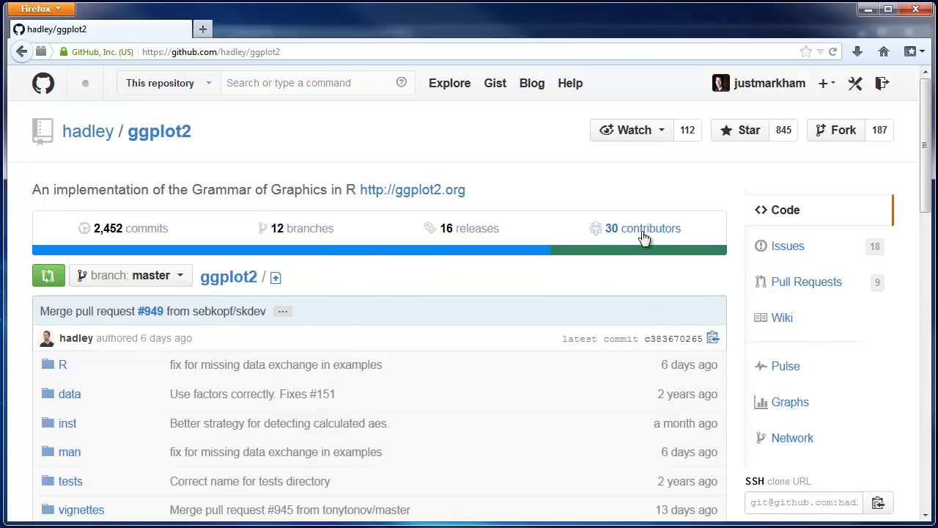
pyautogui.moveTo(642, 229)
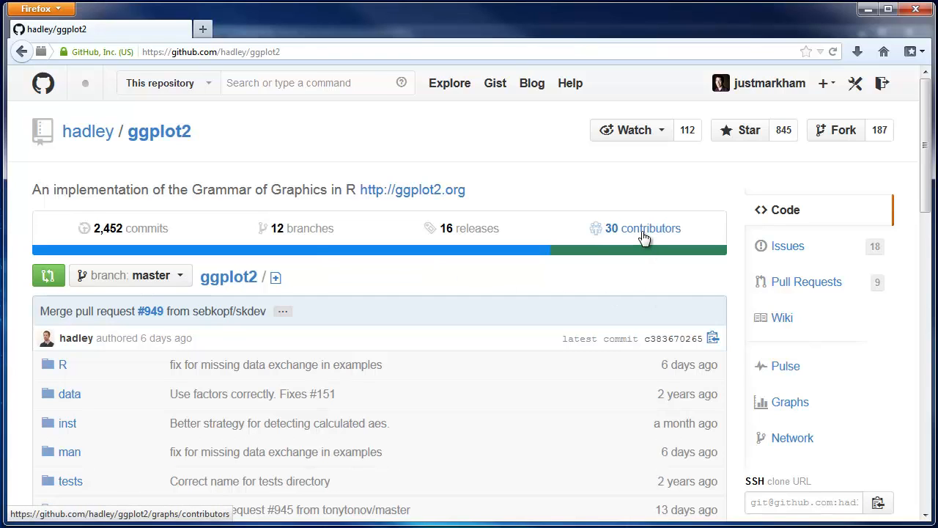
# - View the ggplot2 contributors graph of commits to master, Nov 2007 to Apr 2014
pyautogui.click(642, 229)
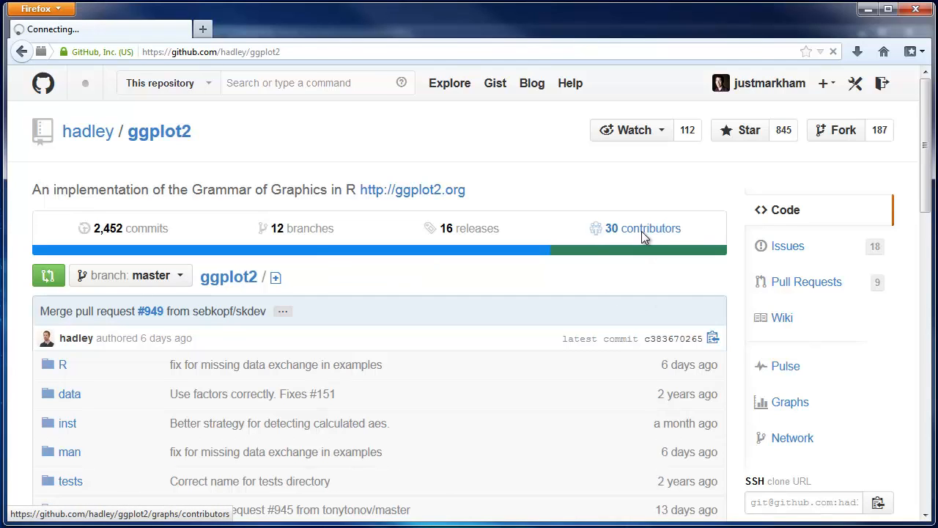
pyautogui.click(642, 229)
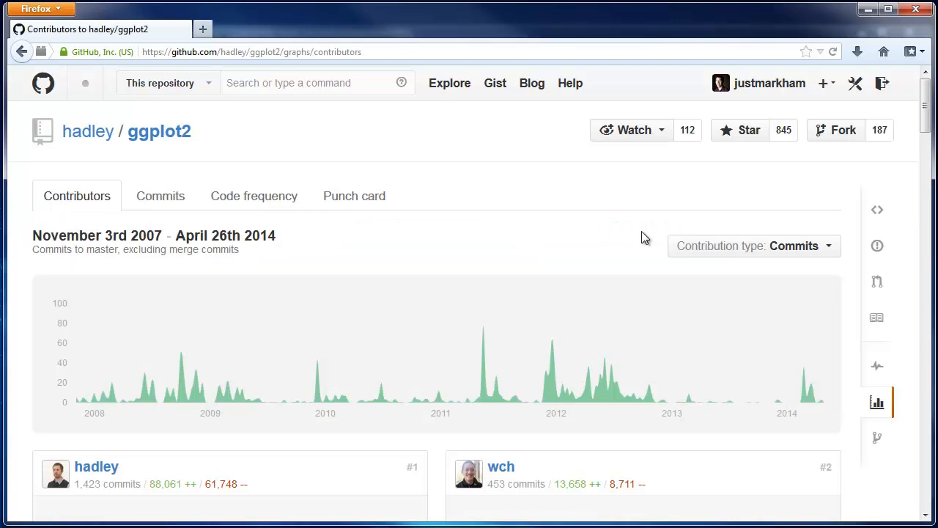
pyautogui.scroll(-3)
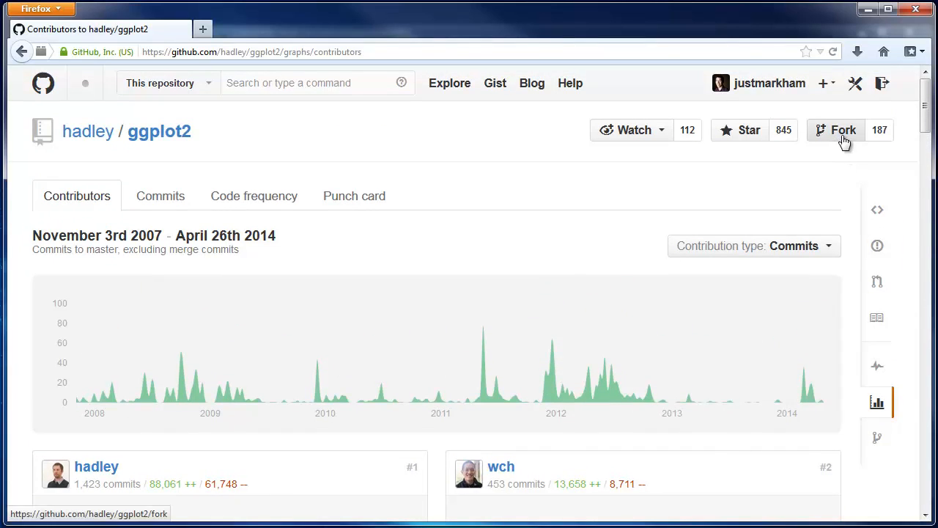
pyautogui.moveTo(843, 129)
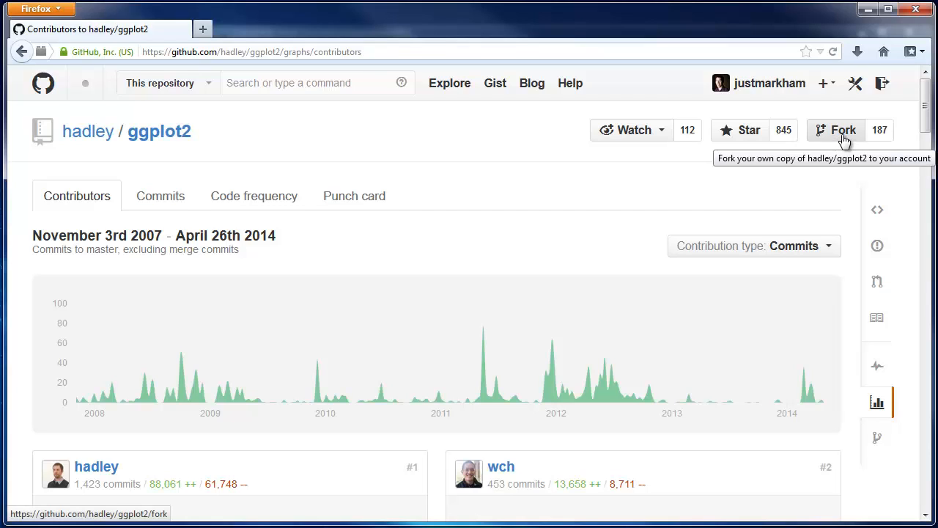
pyautogui.moveTo(748, 129)
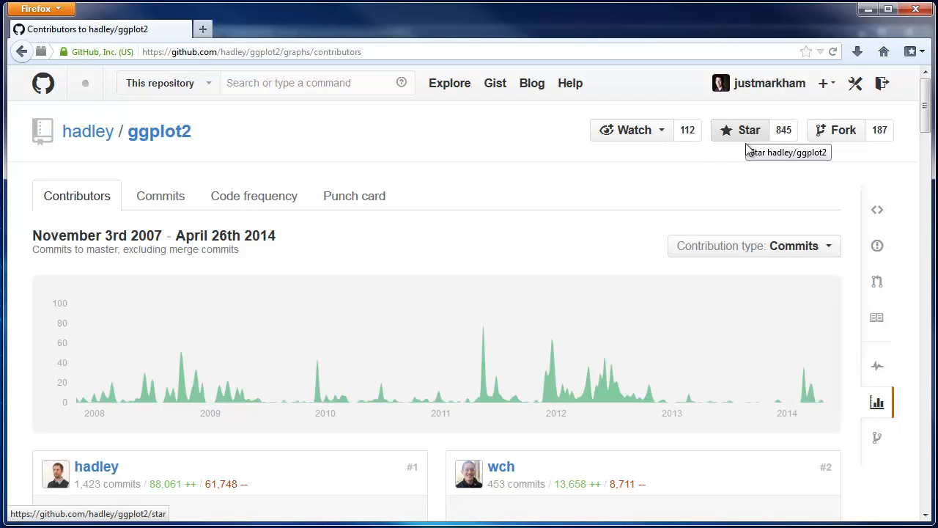
pyautogui.moveTo(633, 129)
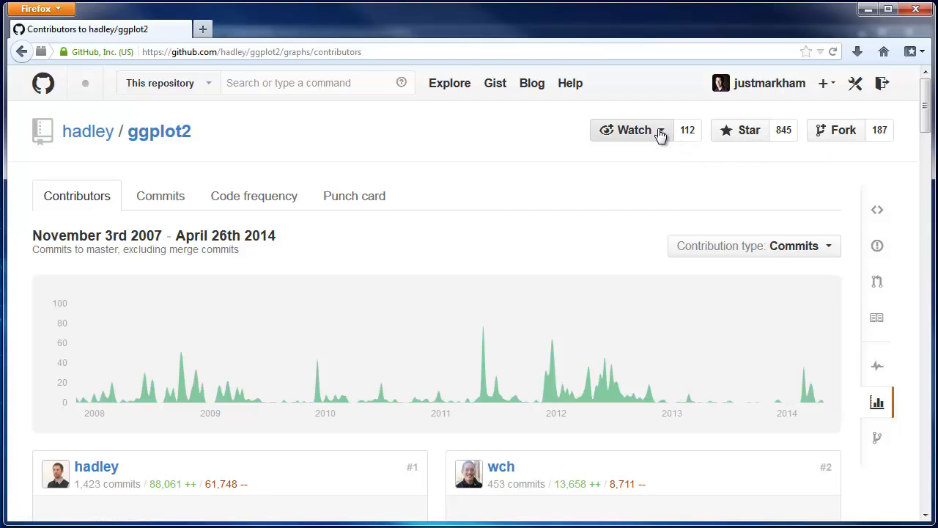
pyautogui.moveTo(232, 211)
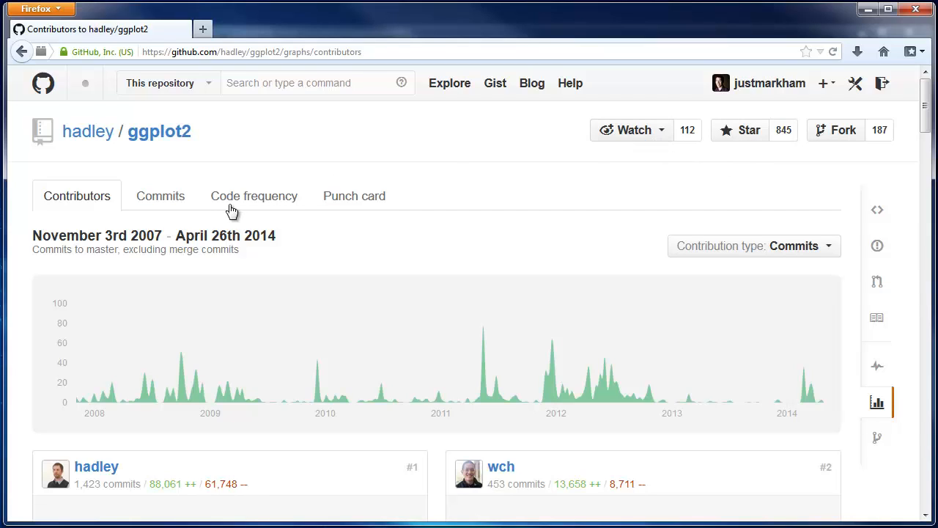
pyautogui.moveTo(88, 132)
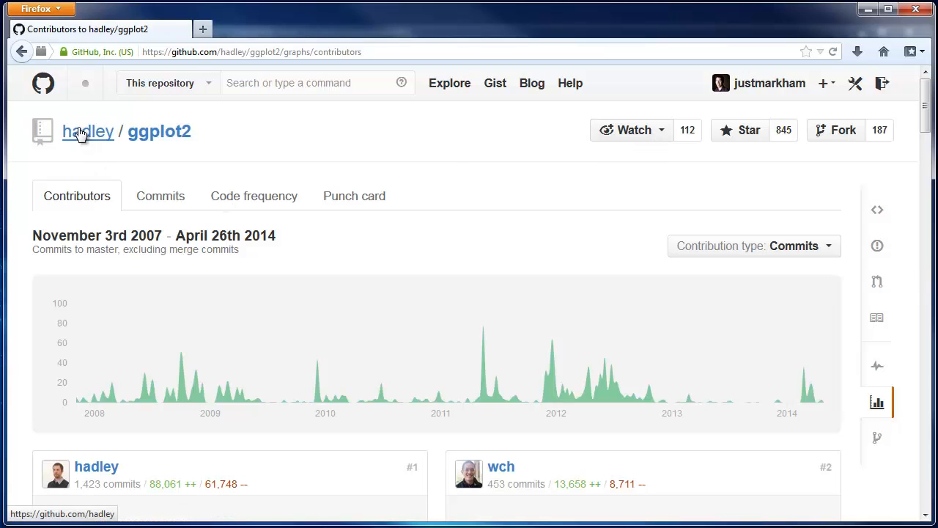
pyautogui.click(88, 132)
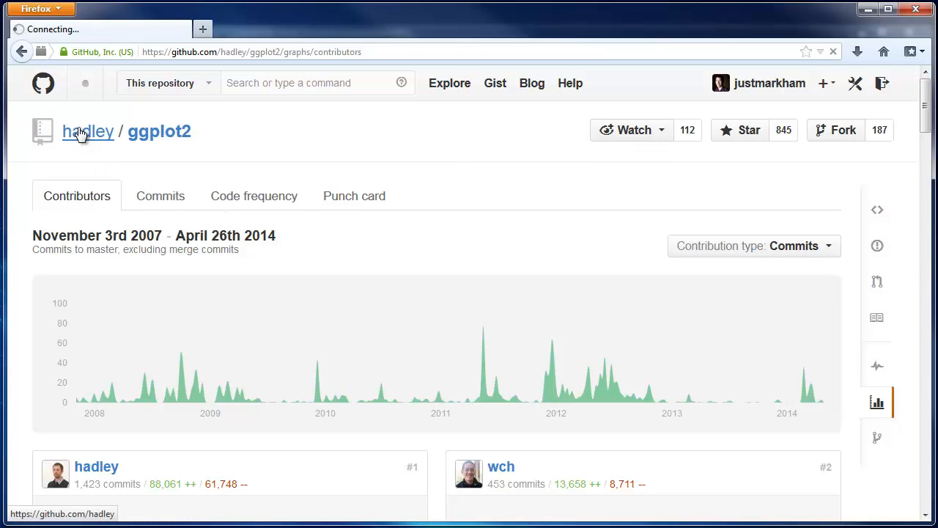
pyautogui.click(88, 132)
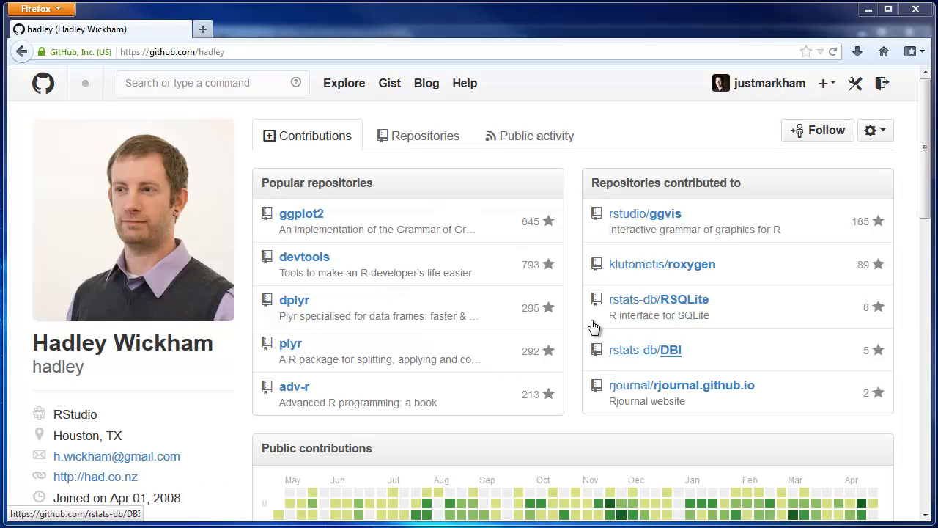
pyautogui.moveTo(579, 331)
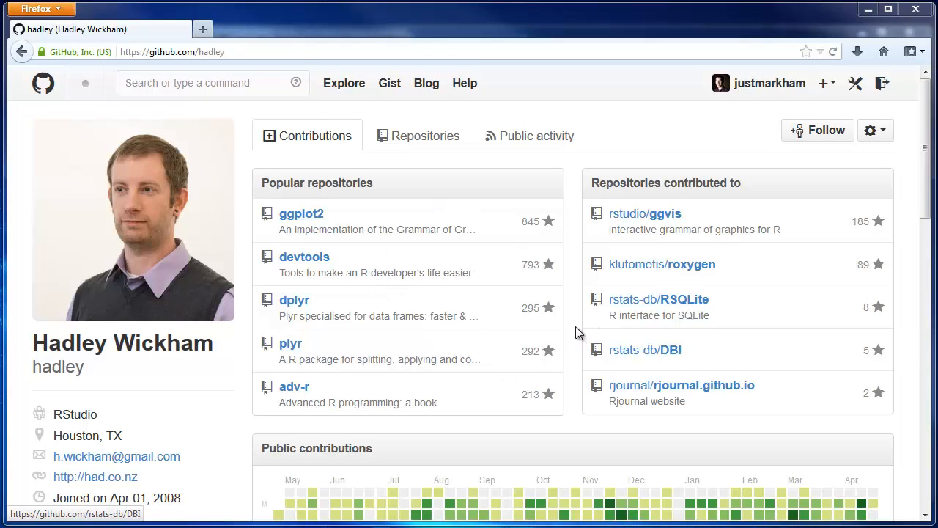
pyautogui.scroll(-3)
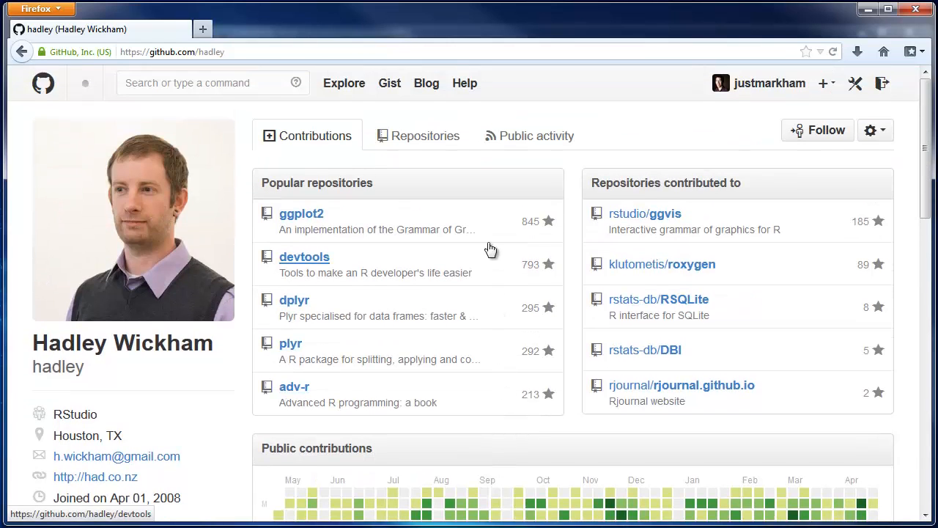
# - List all of Hadley Wickham's repositories, starting with dplyr, evaluate and bigquery
pyautogui.click(425, 134)
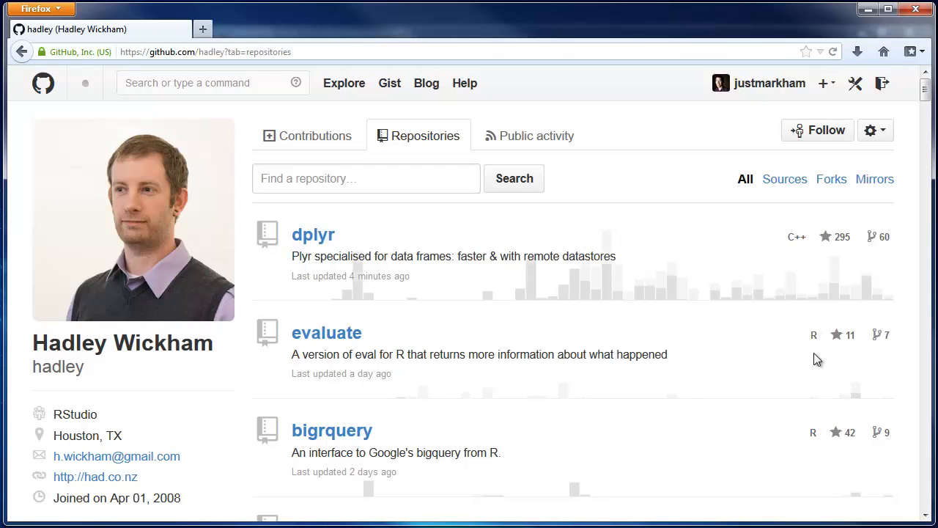
pyautogui.moveTo(457, 338)
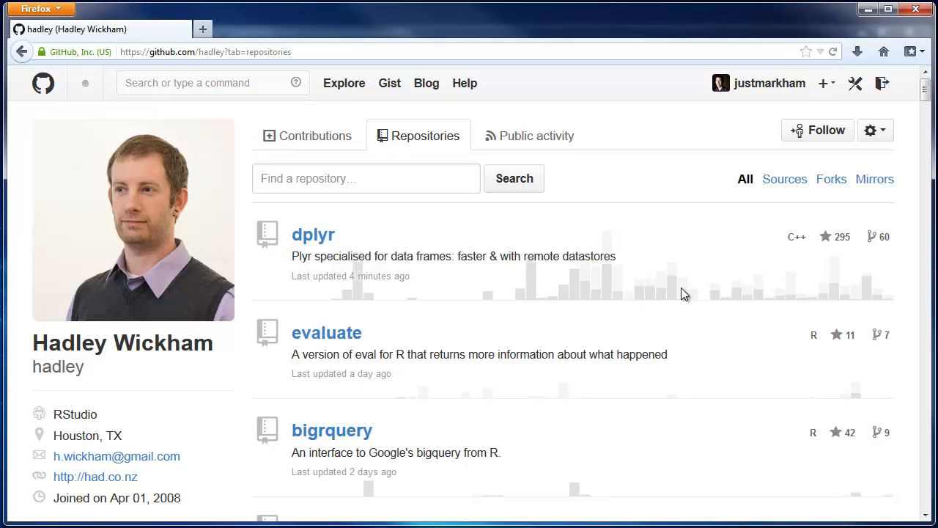
pyautogui.moveTo(821, 267)
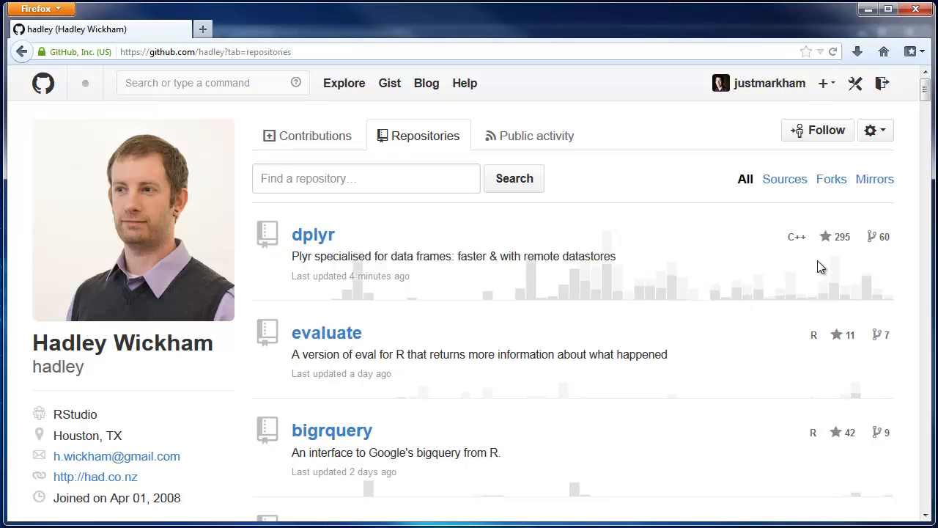
pyautogui.moveTo(879, 241)
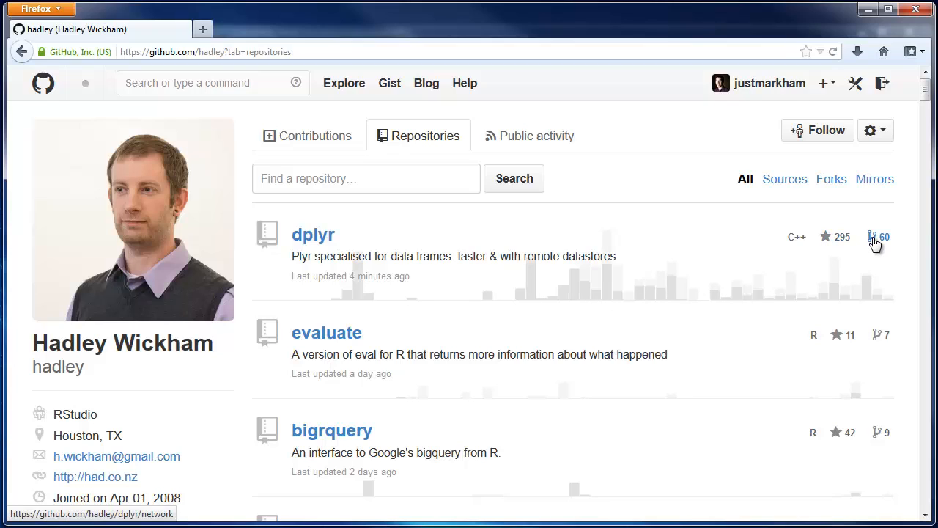